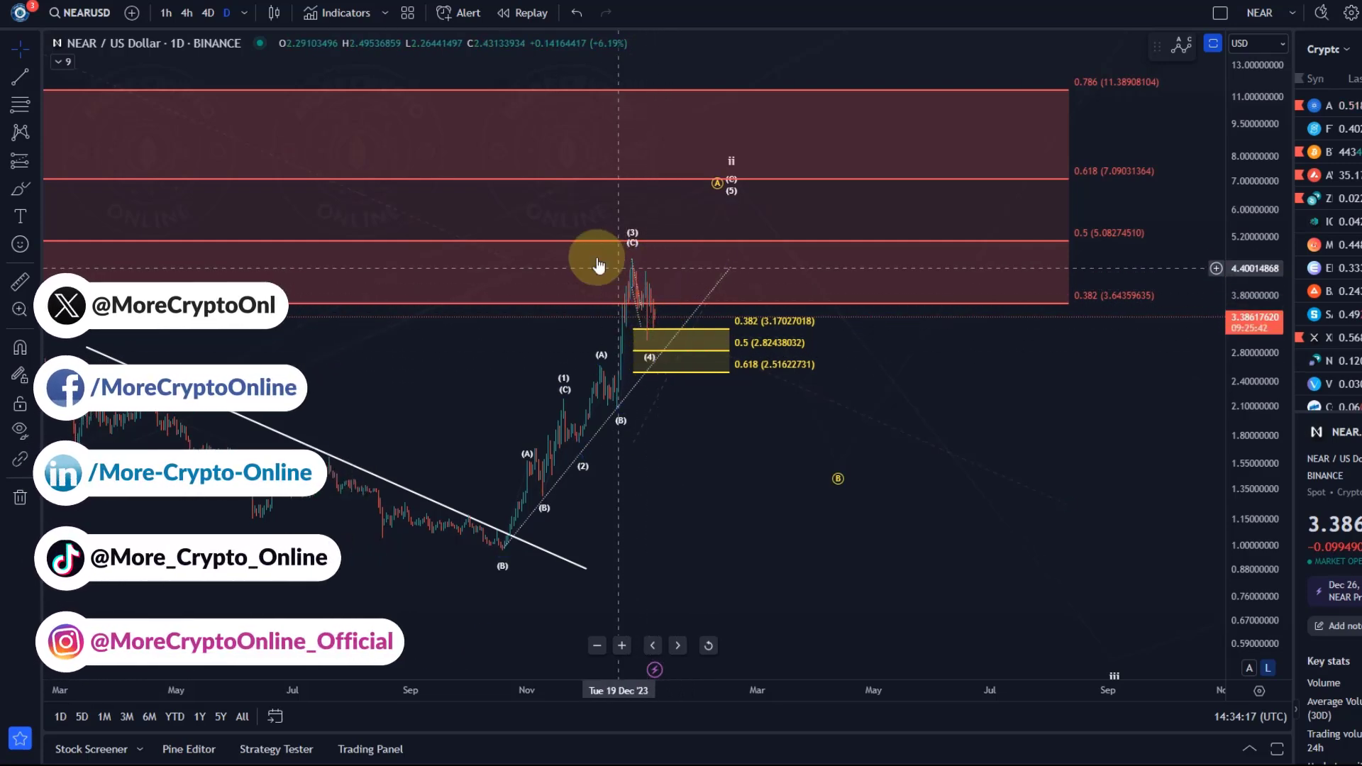
{"action": "mouse_move", "coordinate": [664, 339]}
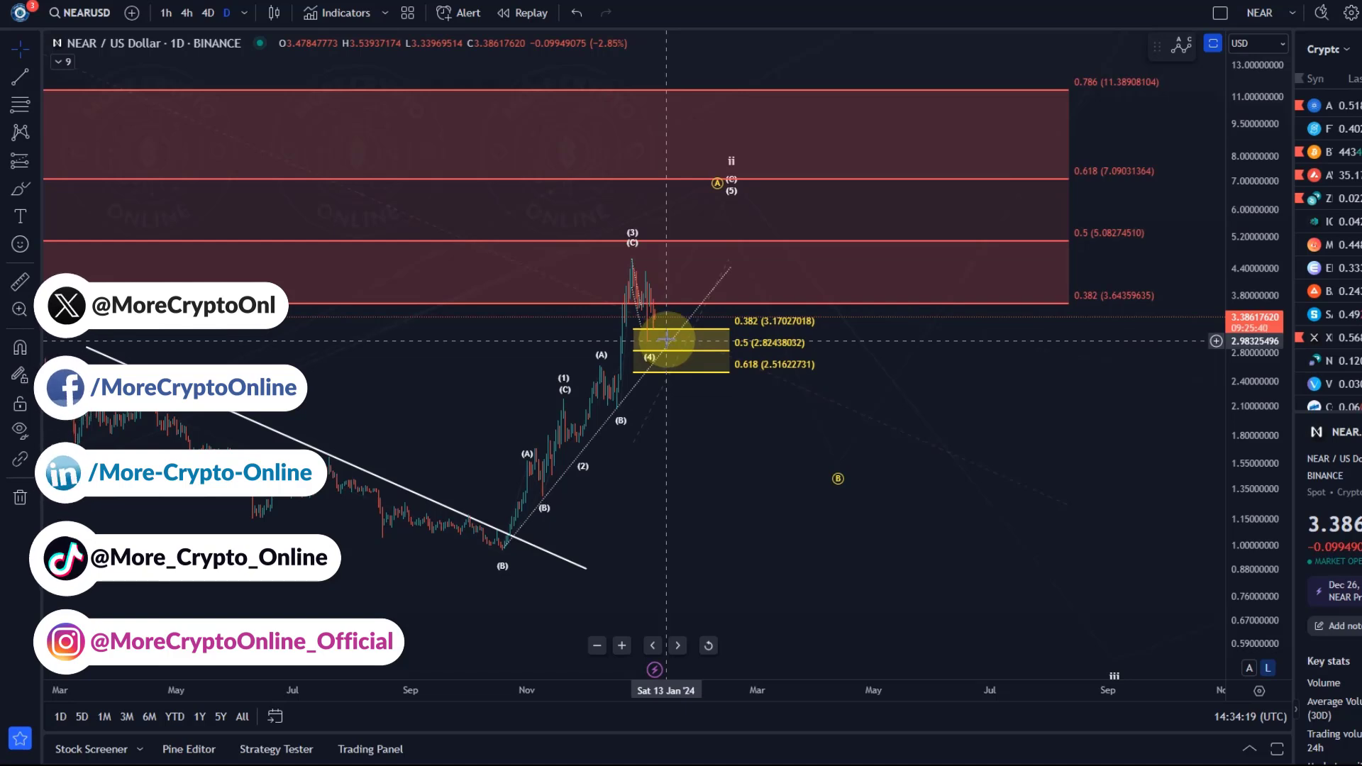
{"action": "mouse_move", "coordinate": [687, 340]}
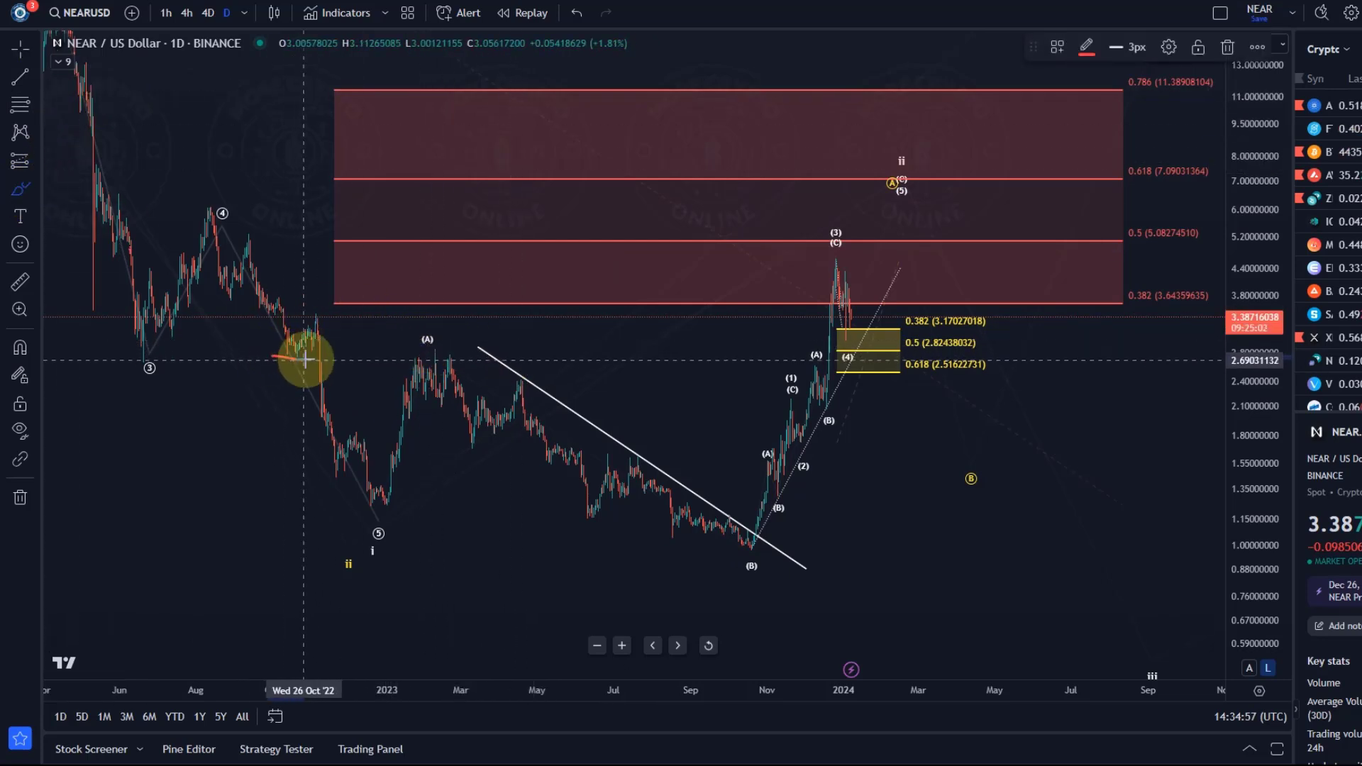
{"action": "mouse_move", "coordinate": [304, 355]}
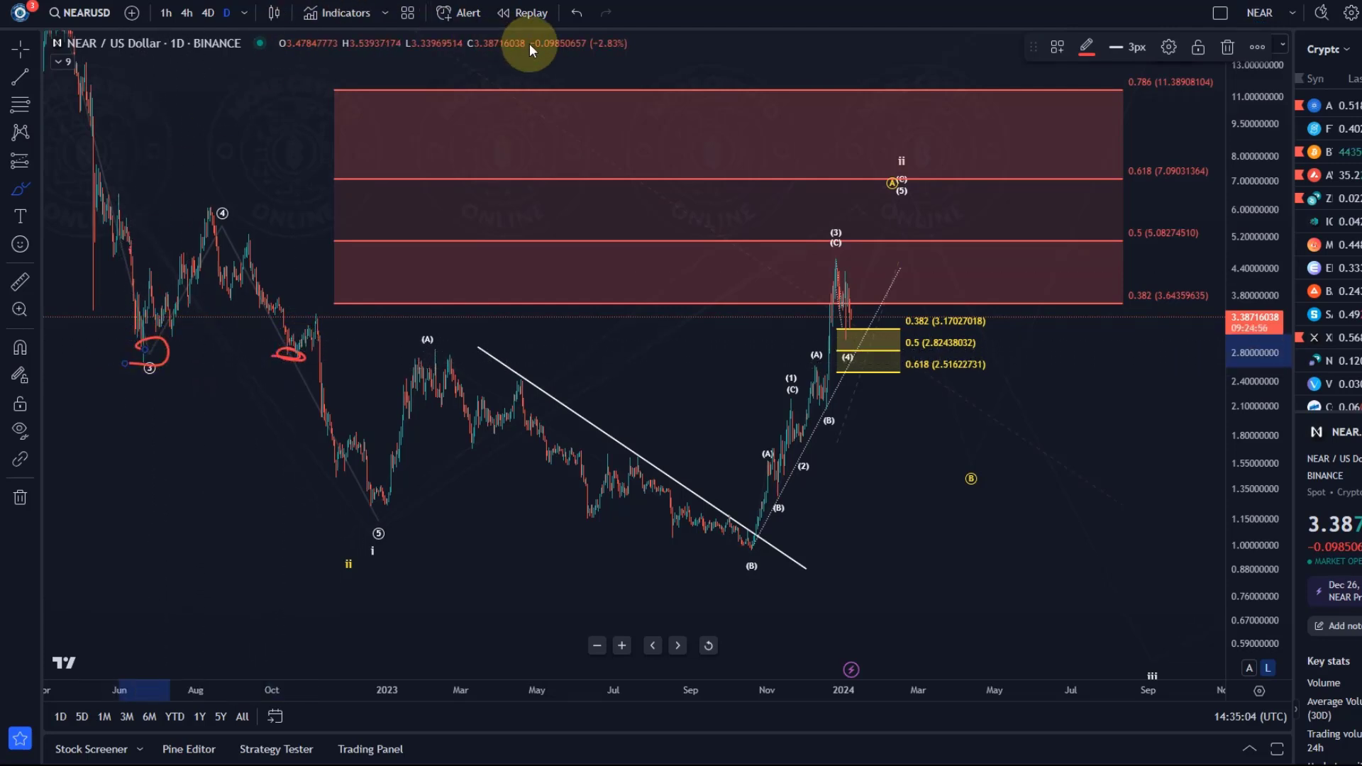
{"action": "mouse_move", "coordinate": [487, 17]}
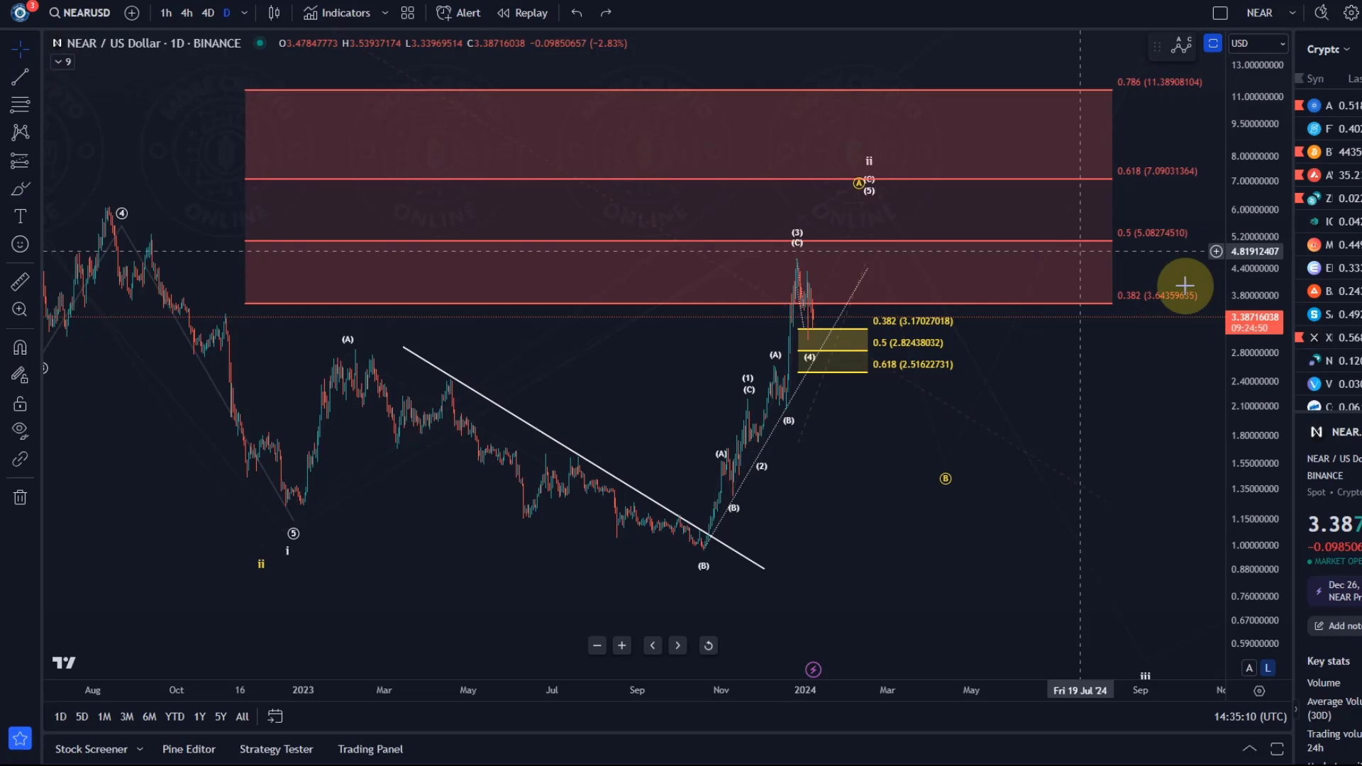
{"action": "mouse_move", "coordinate": [1211, 352]}
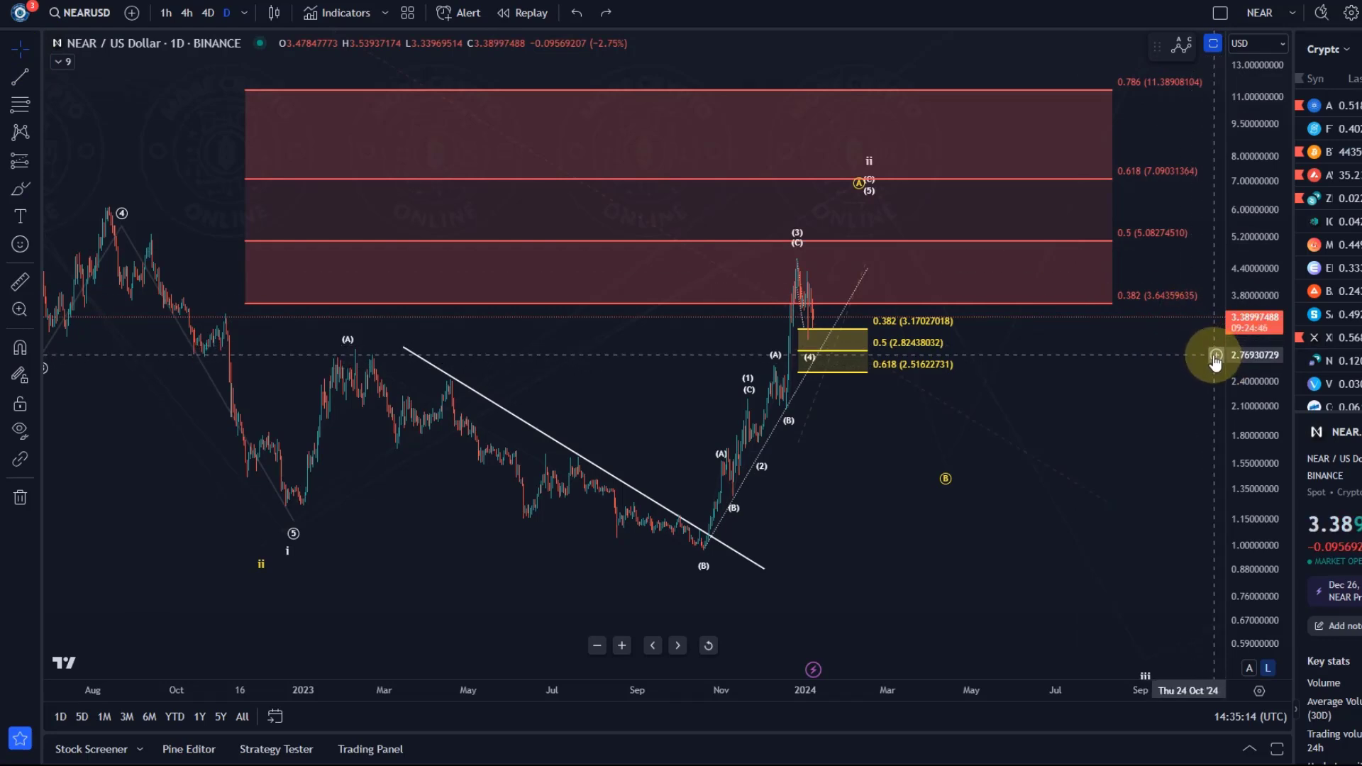
Stretch the price axis so the candles appear taller on the chart.
{"action": "left_click_drag", "start_coordinate": [1215, 359], "coordinate": [1214, 349]}
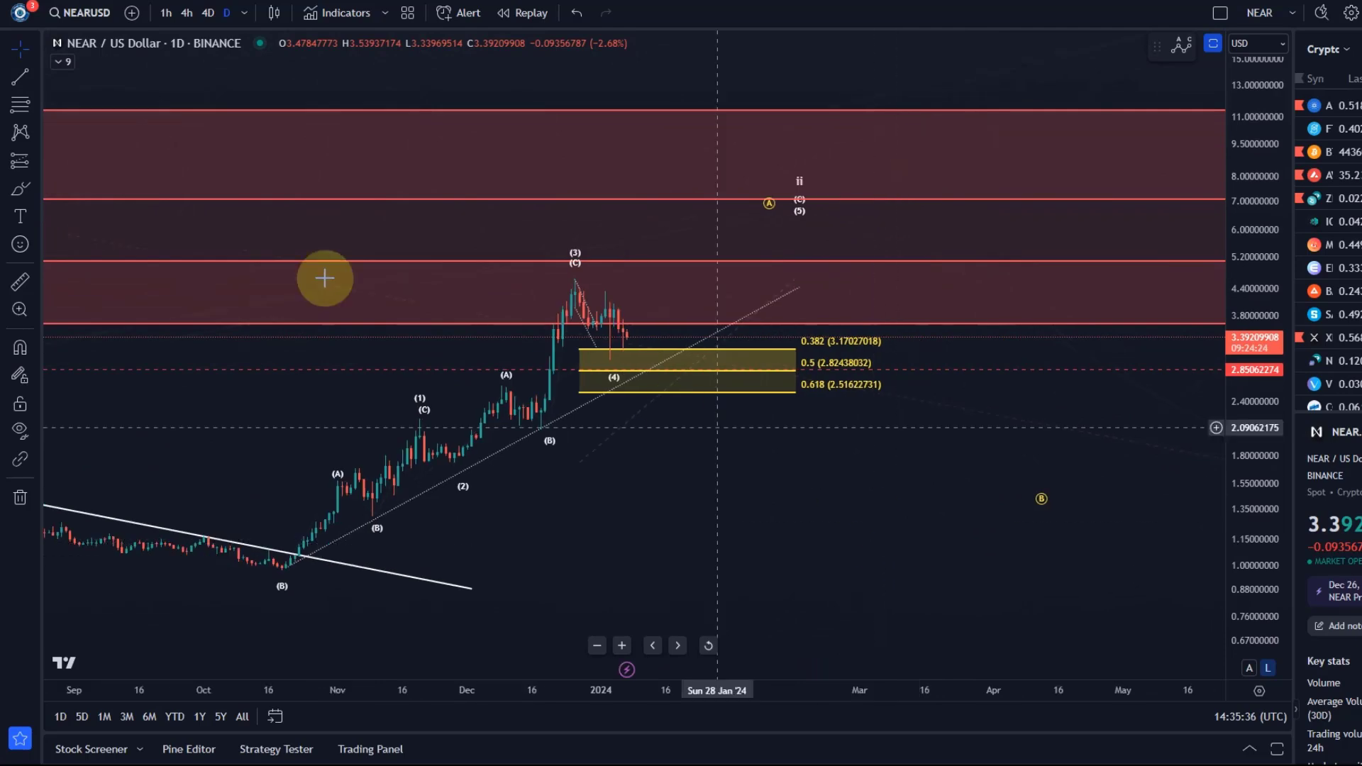
Switch NEAR/USD to the 4-hour timeframe and pan to reveal the upcoming months.
{"action": "left_click", "coordinate": [185, 12]}
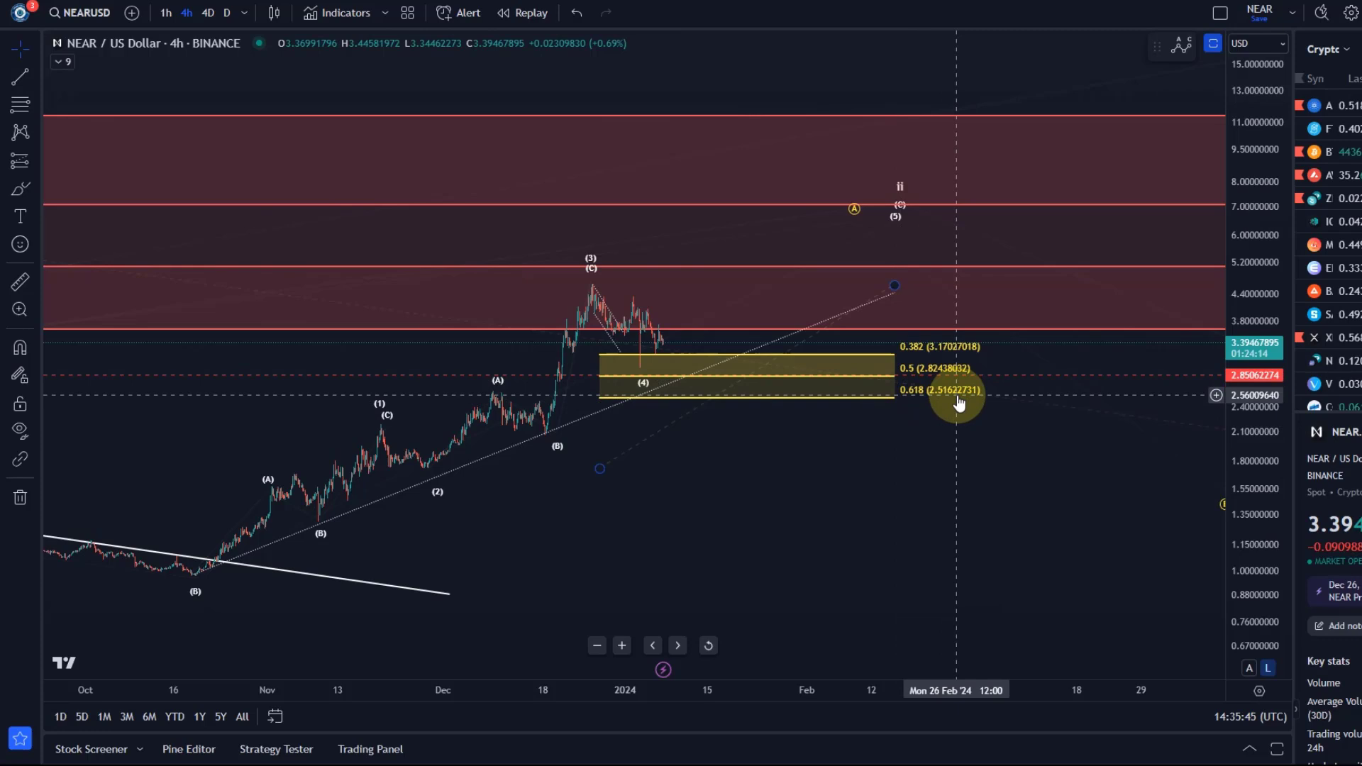
{"action": "mouse_move", "coordinate": [687, 386]}
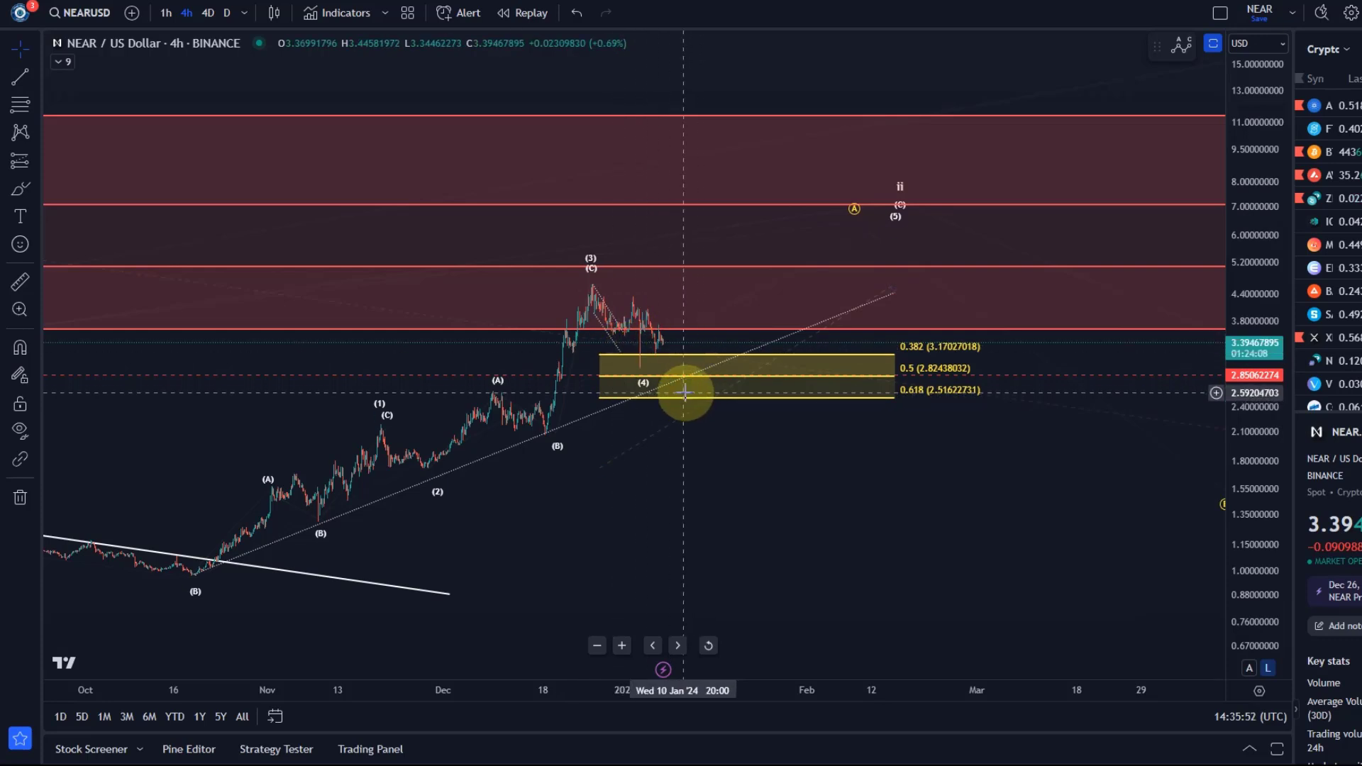
{"action": "left_click_drag", "start_coordinate": [684, 395], "coordinate": [684, 521]}
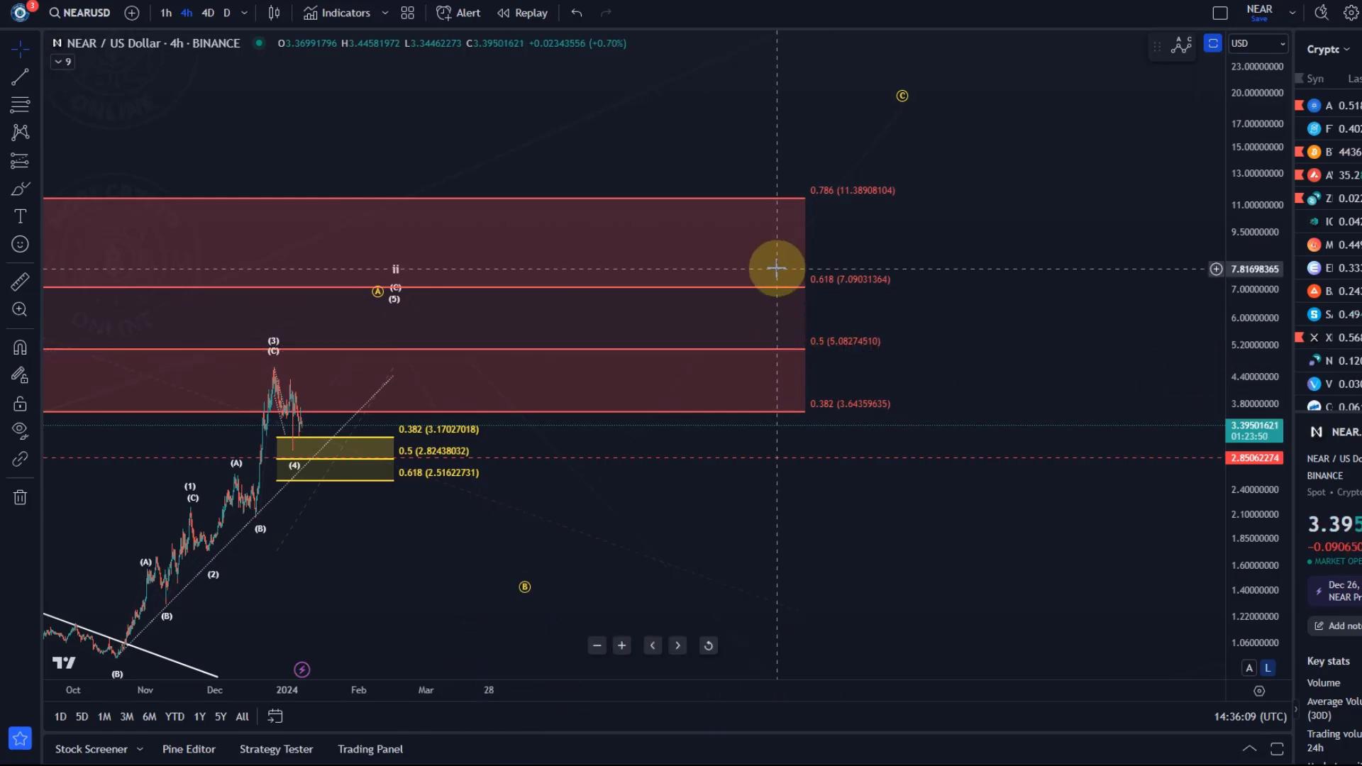
{"action": "mouse_move", "coordinate": [339, 509]}
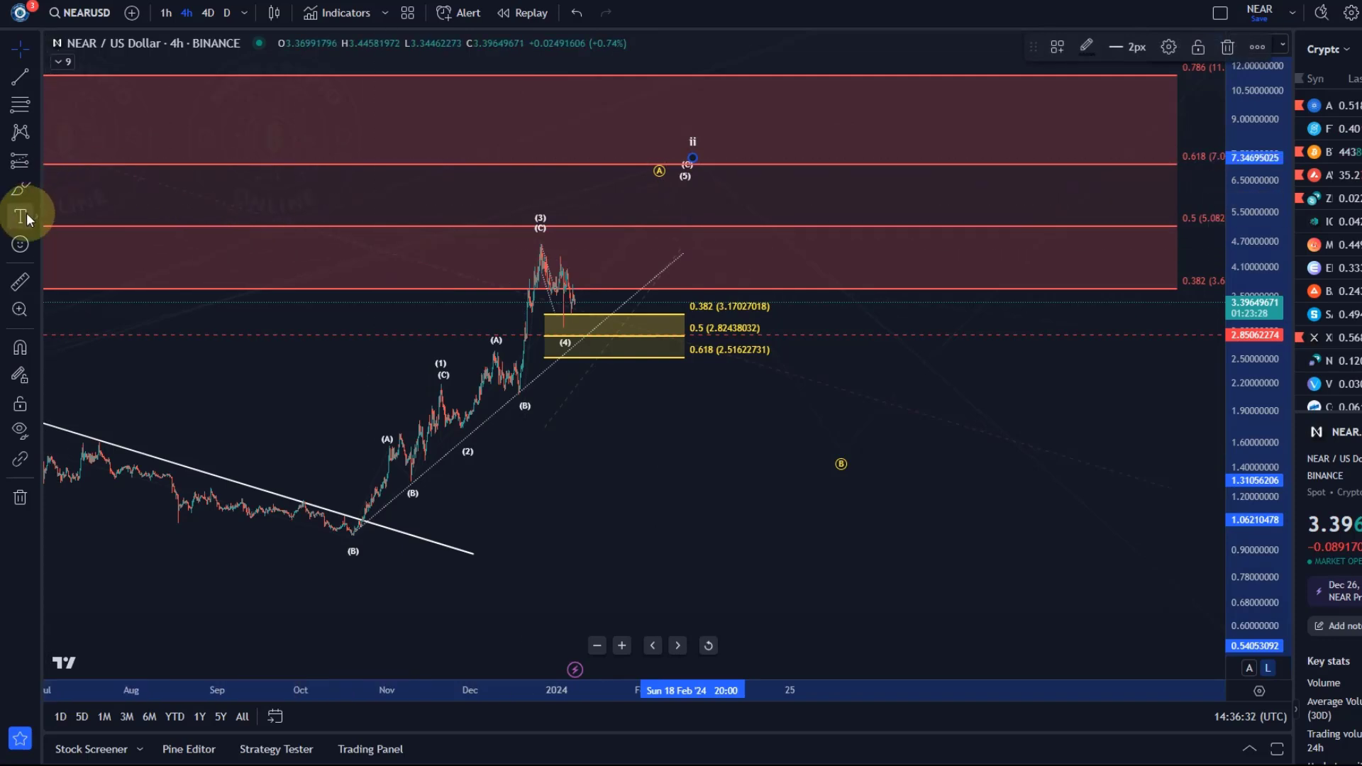
{"action": "mouse_move", "coordinate": [617, 230]}
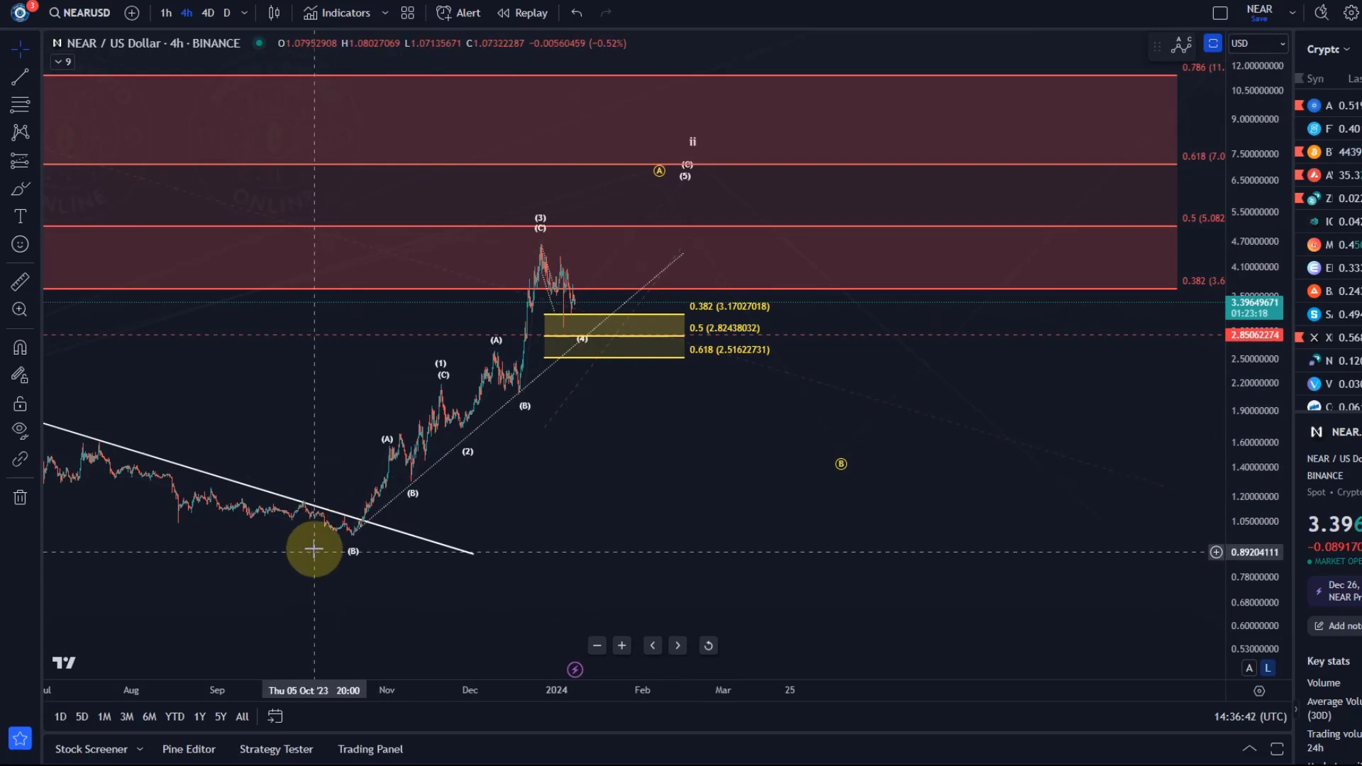
{"action": "mouse_move", "coordinate": [568, 264]}
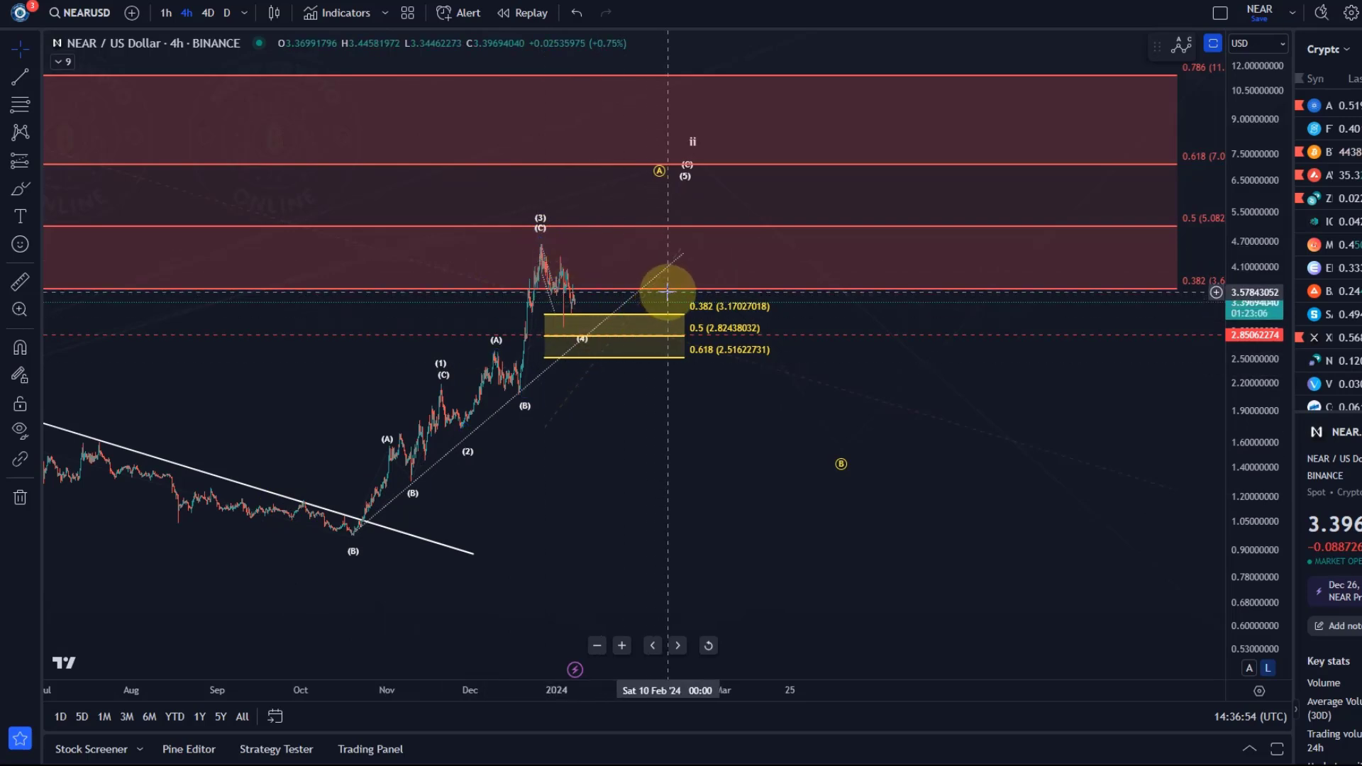
{"action": "right_click", "coordinate": [667, 291]}
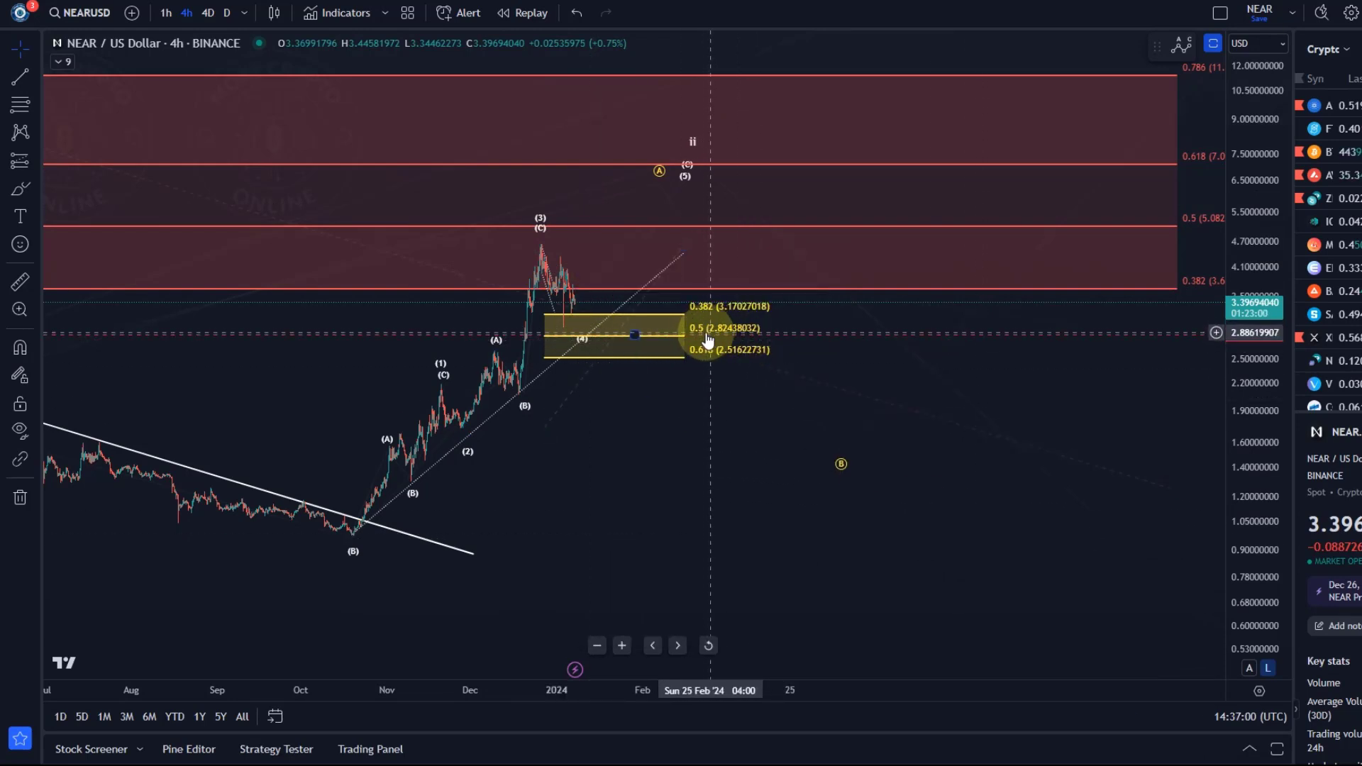
{"action": "left_click_drag", "start_coordinate": [660, 338], "coordinate": [682, 246]}
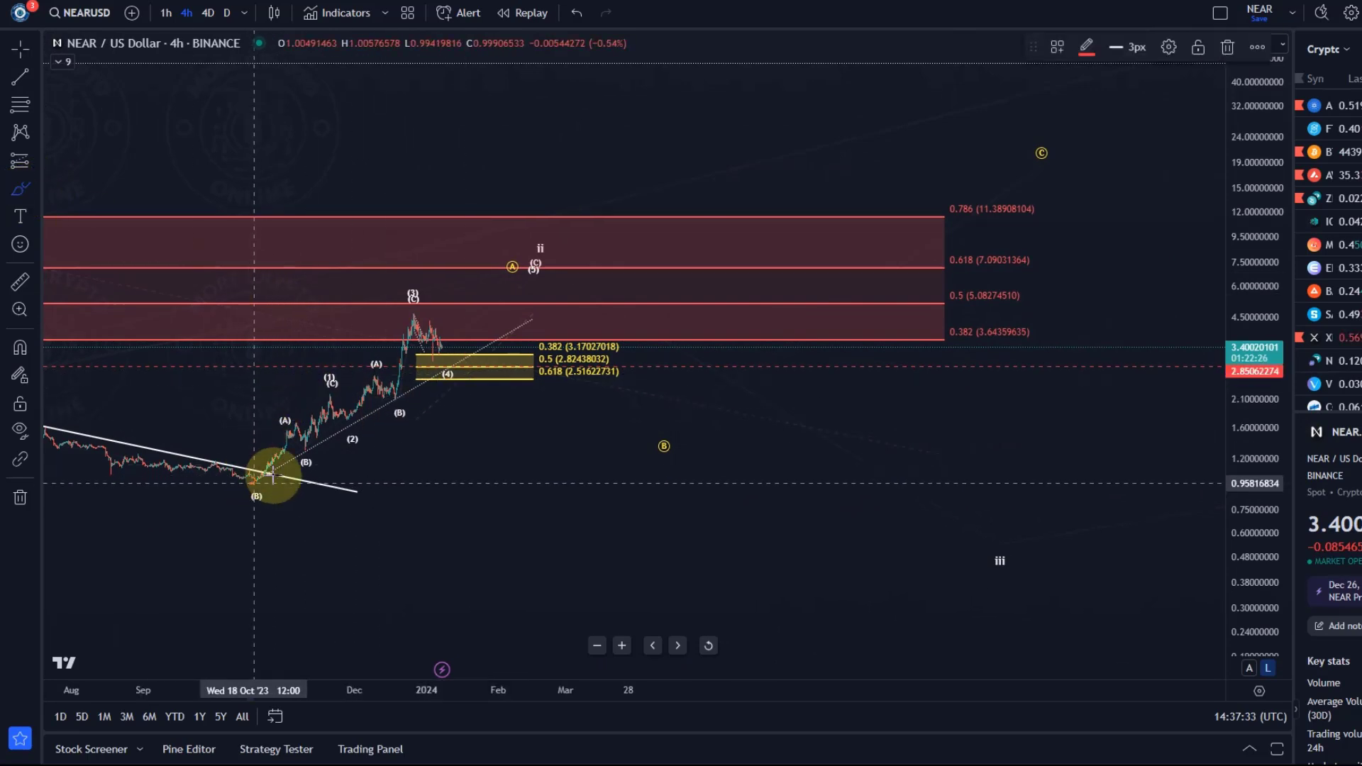
Sketch a rise to resistance then a deep decline with the Brush, then undo it.
{"action": "left_click_drag", "start_coordinate": [278, 478], "coordinate": [659, 413]}
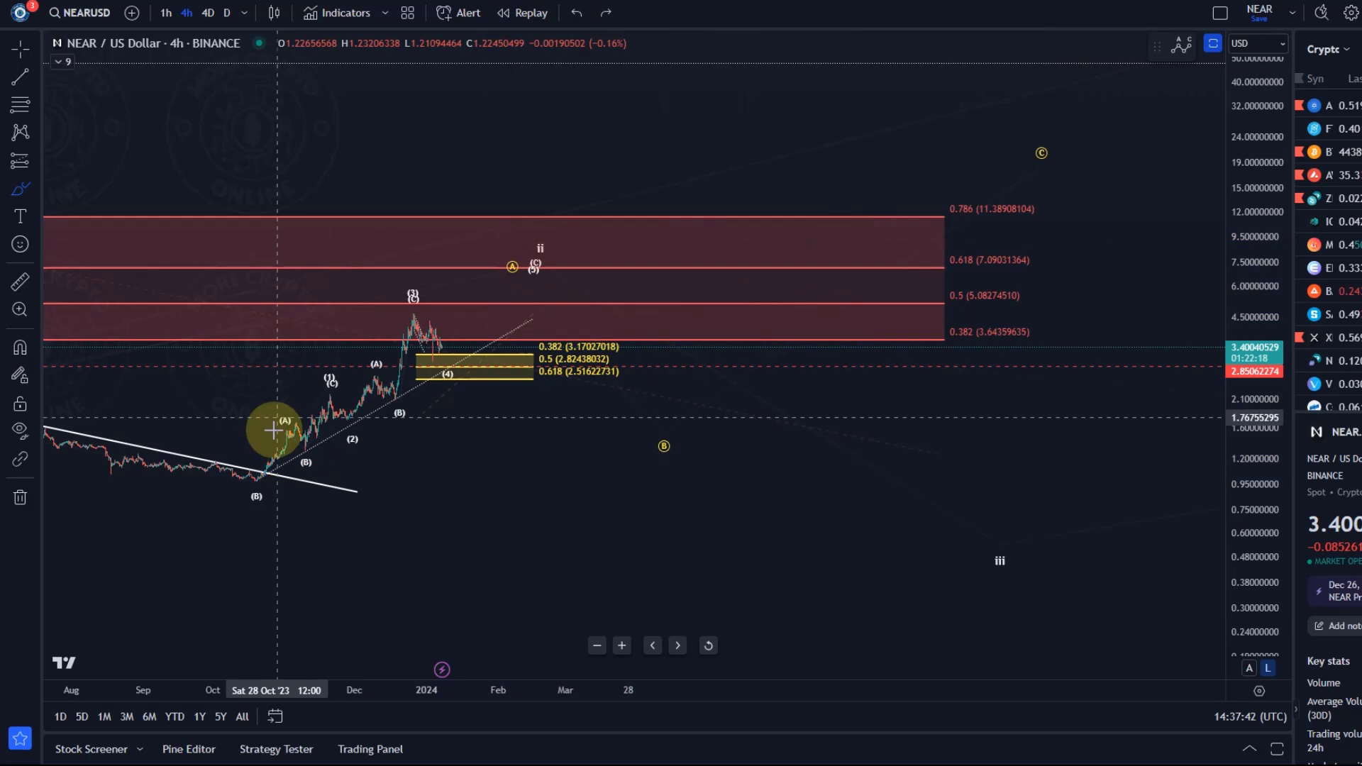
{"action": "left_click_drag", "start_coordinate": [274, 430], "coordinate": [499, 335]}
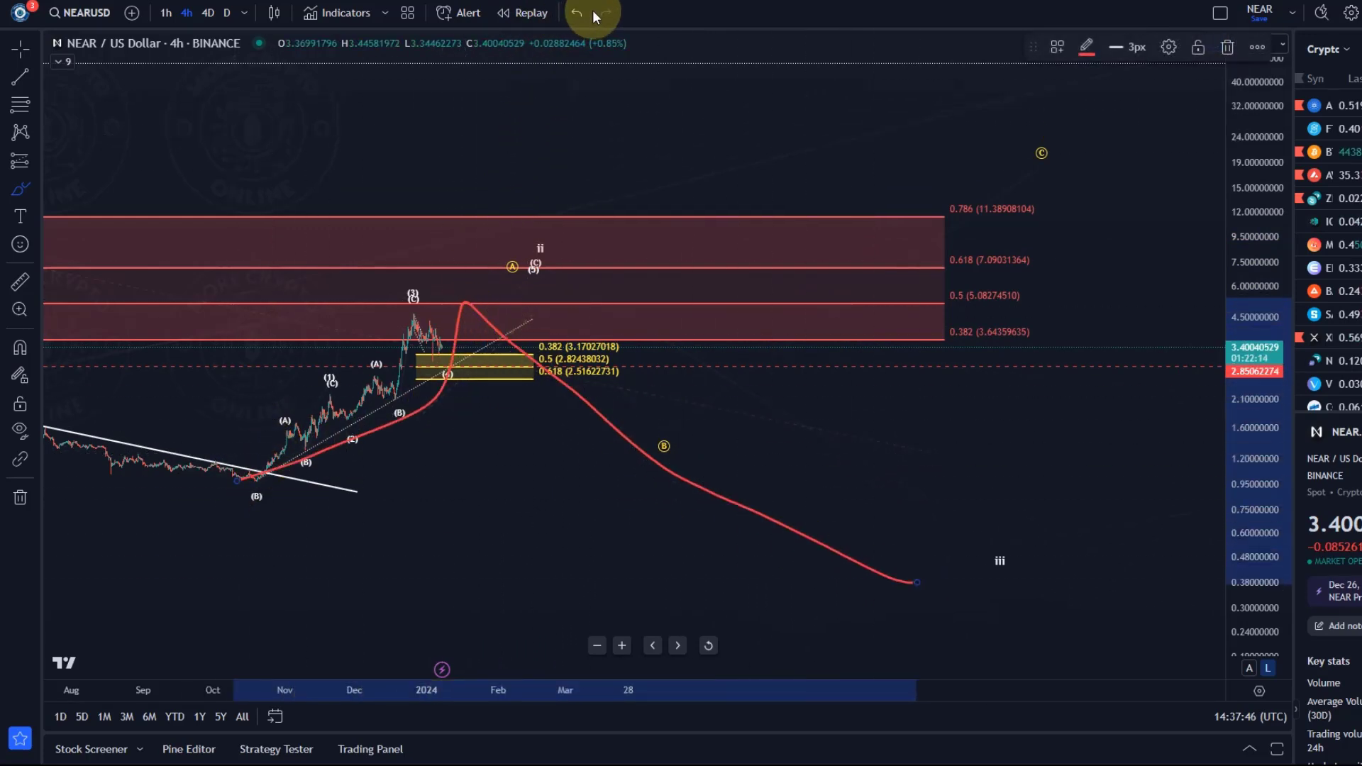
{"action": "left_click", "coordinate": [575, 13]}
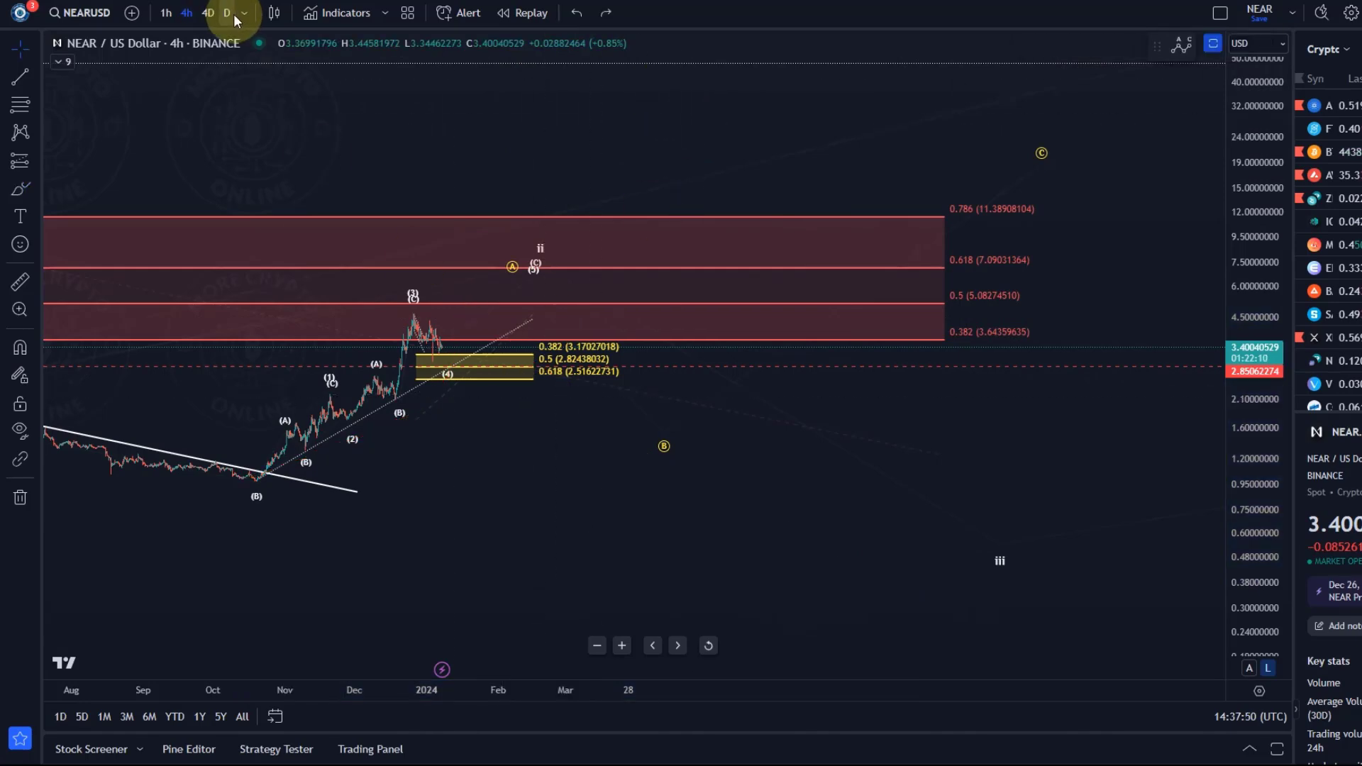
Return the chart to the daily timeframe.
{"action": "left_click", "coordinate": [226, 13]}
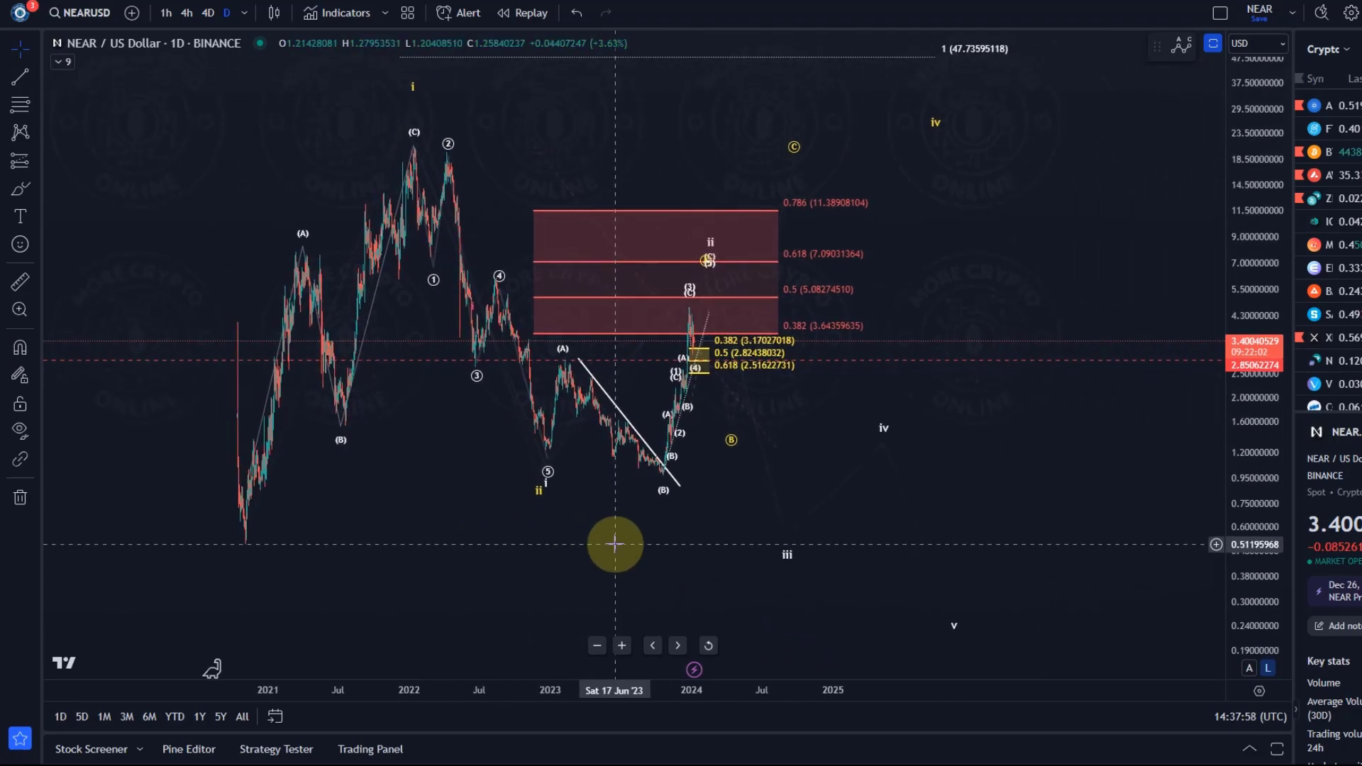
{"action": "mouse_move", "coordinate": [606, 159]}
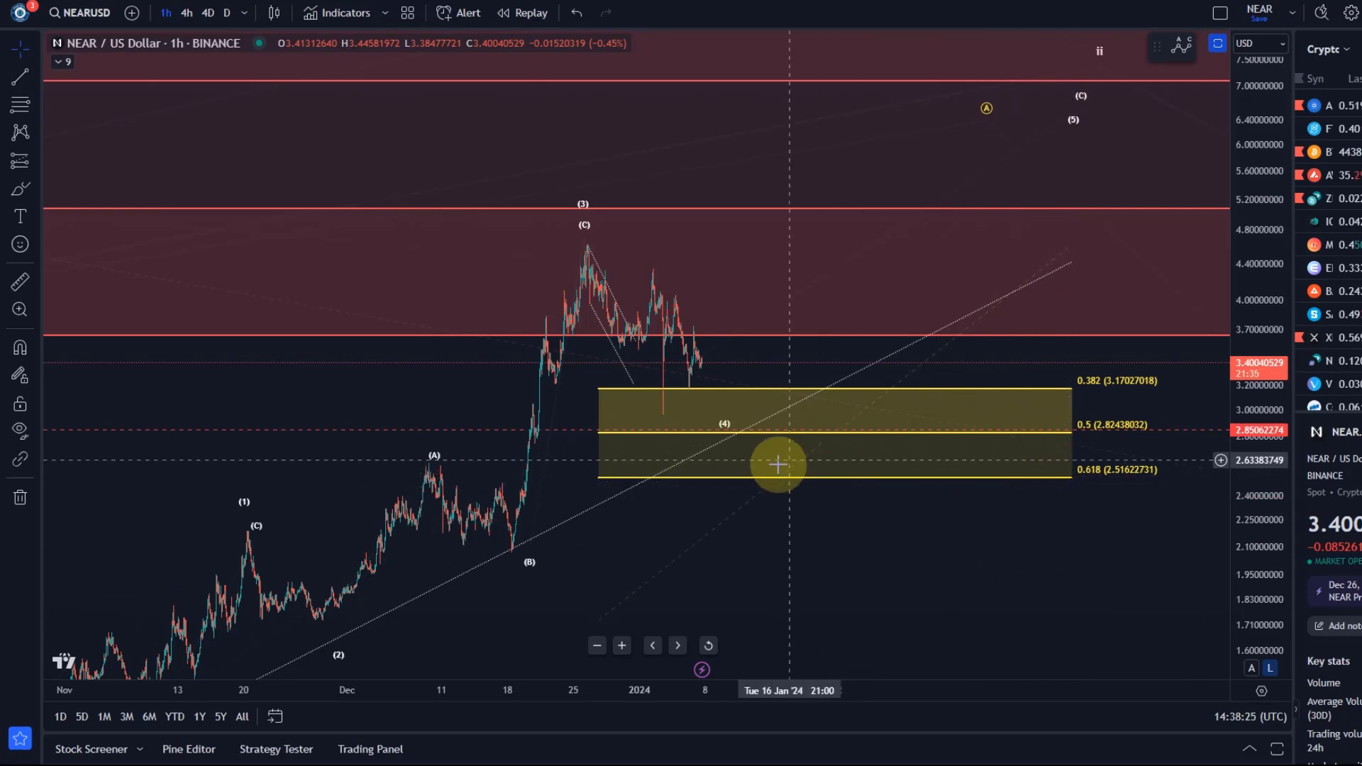
{"action": "mouse_move", "coordinate": [725, 556]}
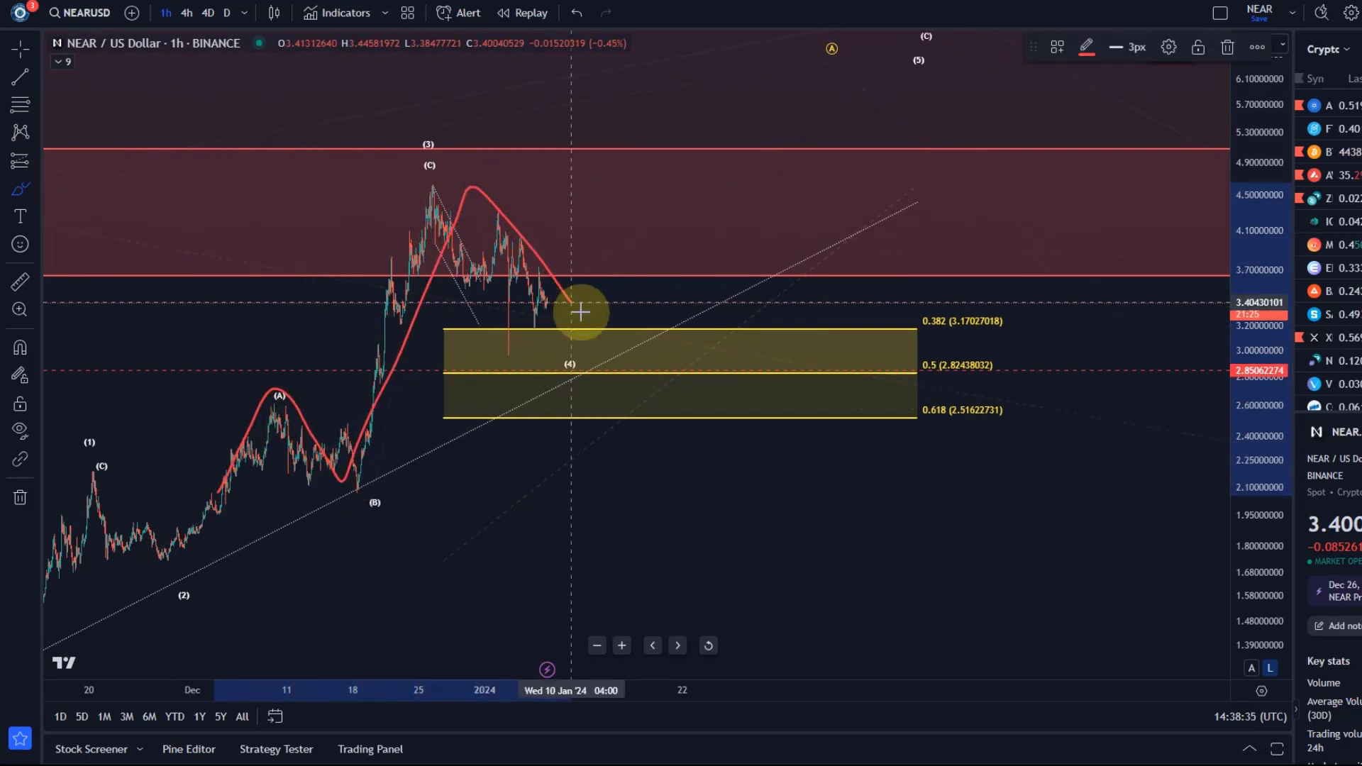
Draw the projected decline through the Fibonacci box with the Brush, then undo it.
{"action": "left_click_drag", "start_coordinate": [580, 311], "coordinate": [719, 393]}
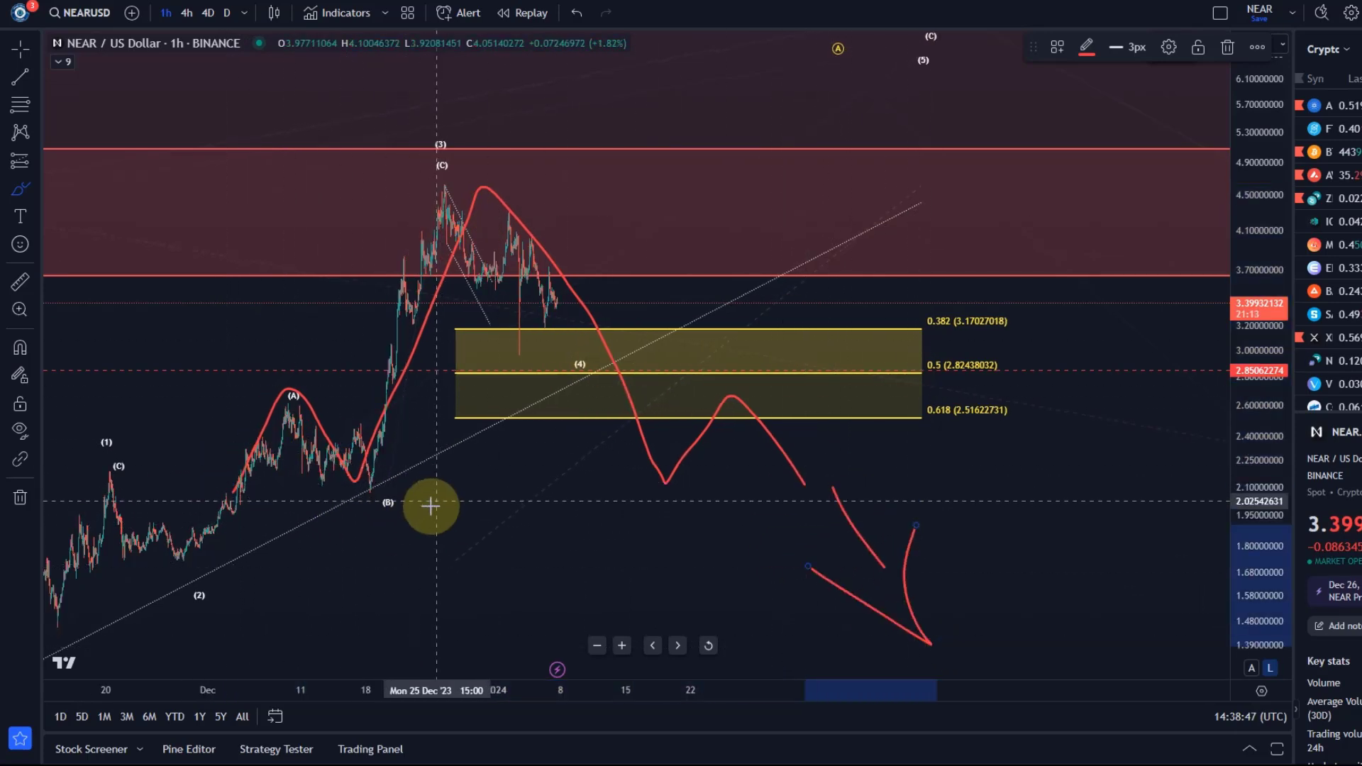
{"action": "left_click", "coordinate": [576, 13]}
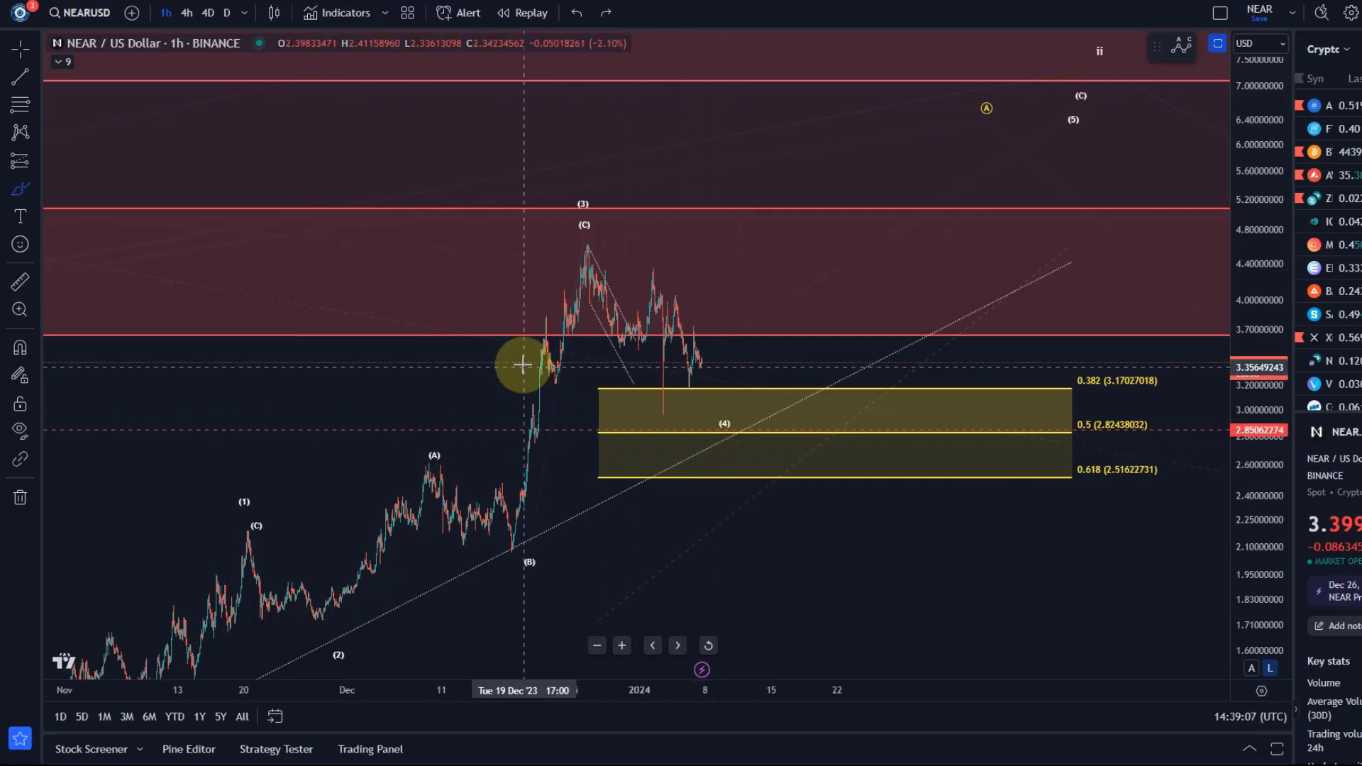
{"action": "mouse_move", "coordinate": [503, 357]}
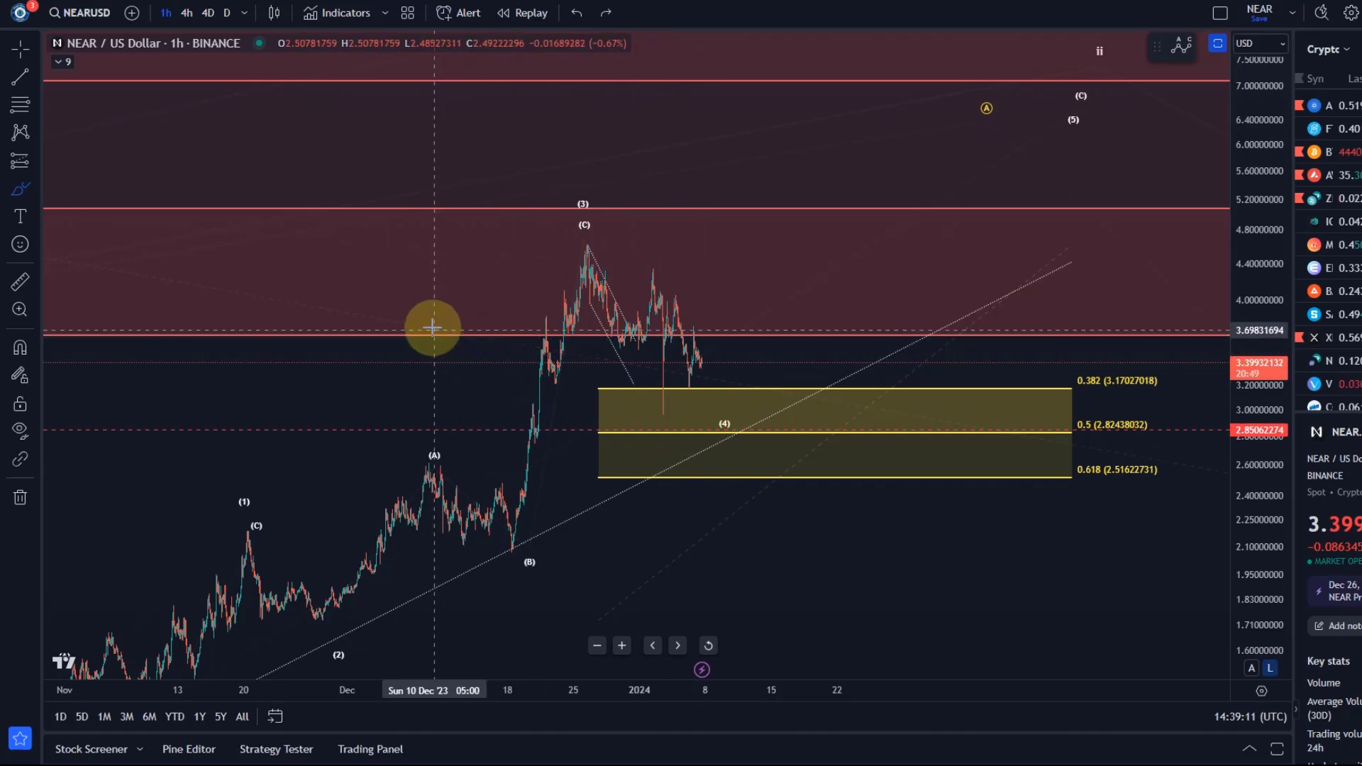
{"action": "mouse_move", "coordinate": [369, 312]}
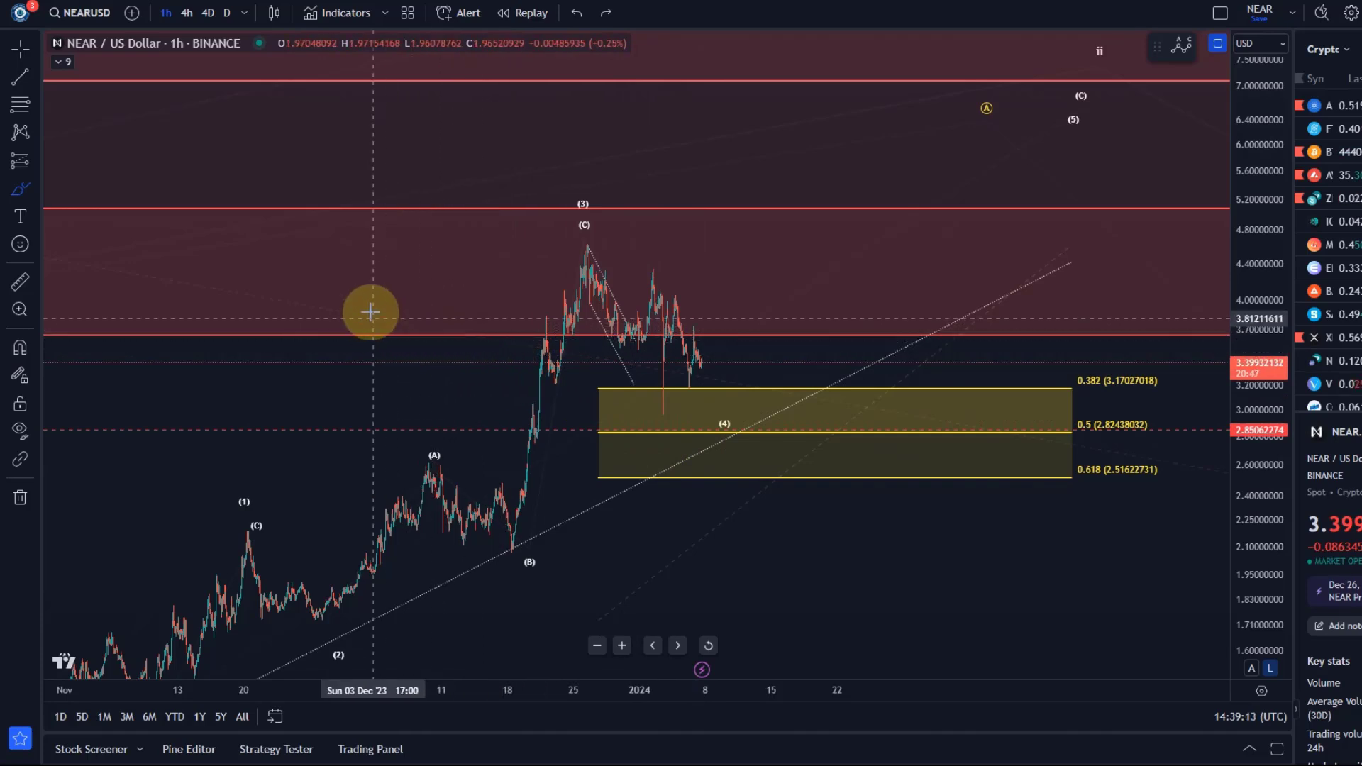